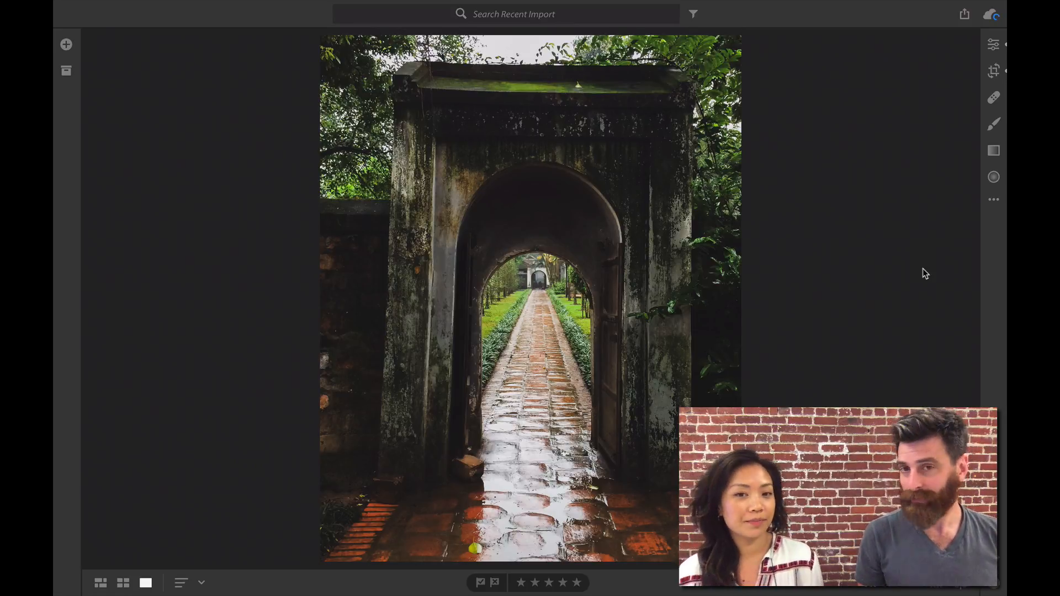
{"action": "mouse_move", "coordinate": [915, 277]}
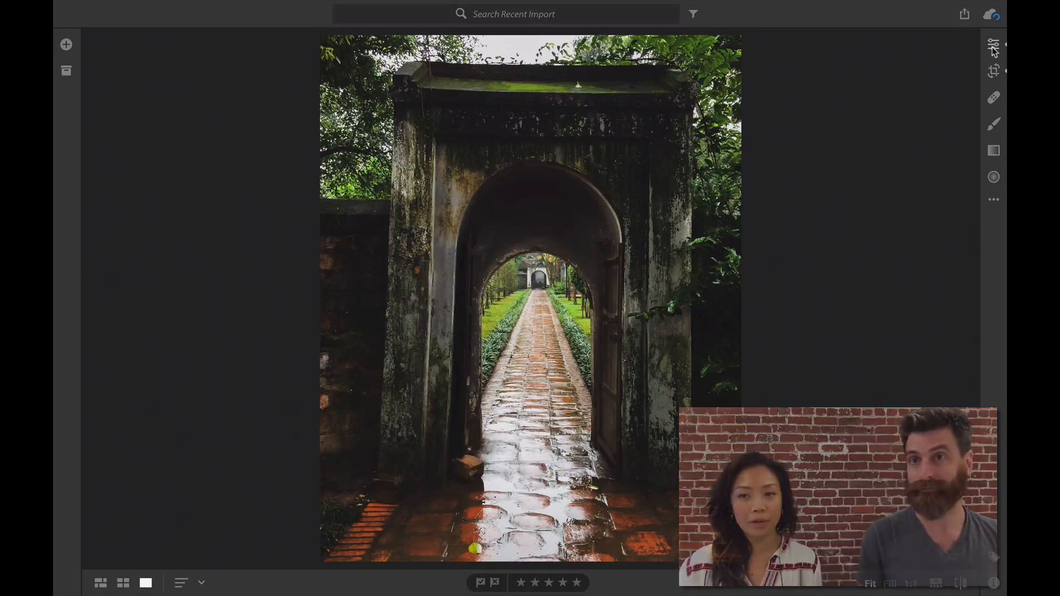
Show the photo's edit adjustments and set Geometry's Upright mode to Guided.
{"action": "left_click", "coordinate": [993, 45]}
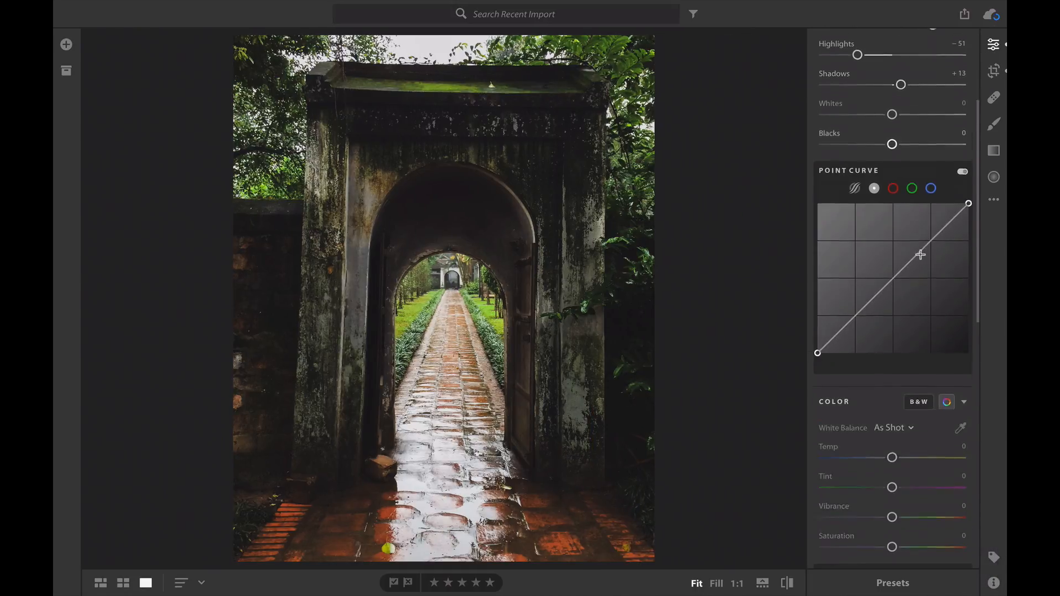
{"action": "scroll", "scroll_direction": "down", "scroll_amount": 3}
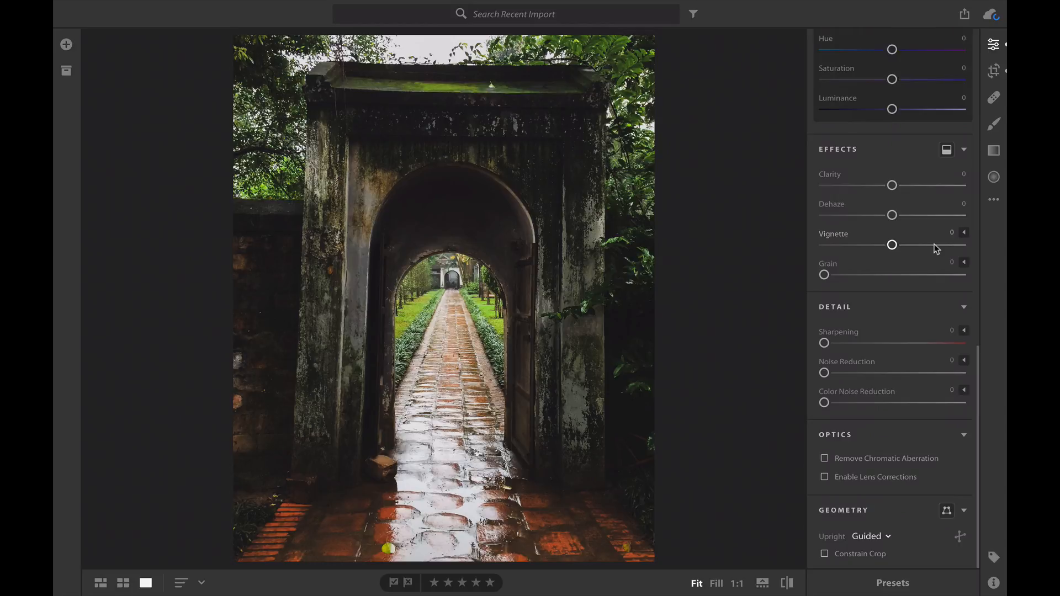
{"action": "left_click", "coordinate": [872, 537]}
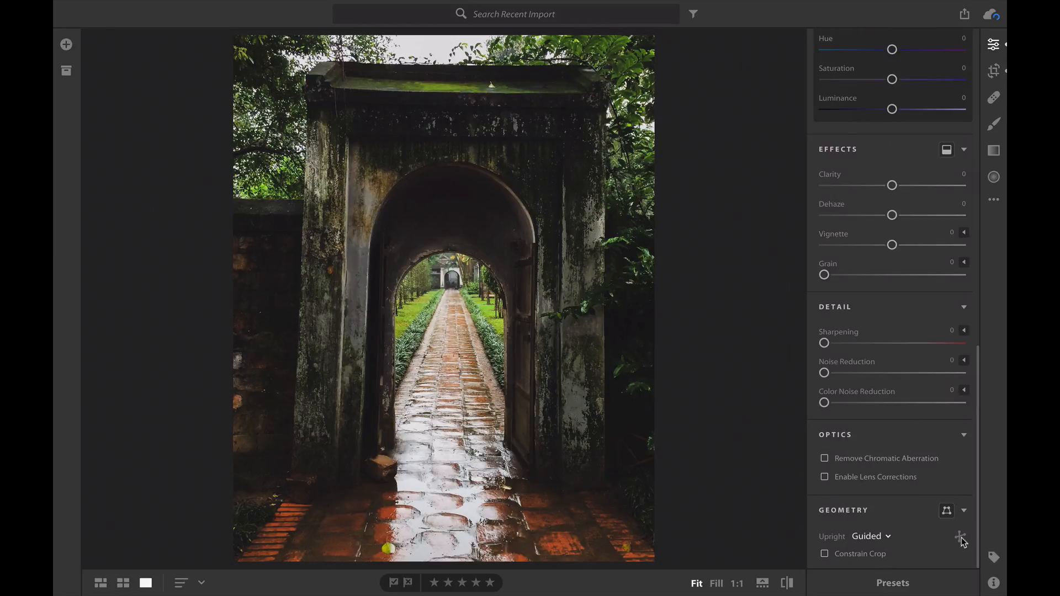
Draw guide lines along the archway's vertical edges, then list the Upright modes with correction off.
{"action": "left_click", "coordinate": [959, 536]}
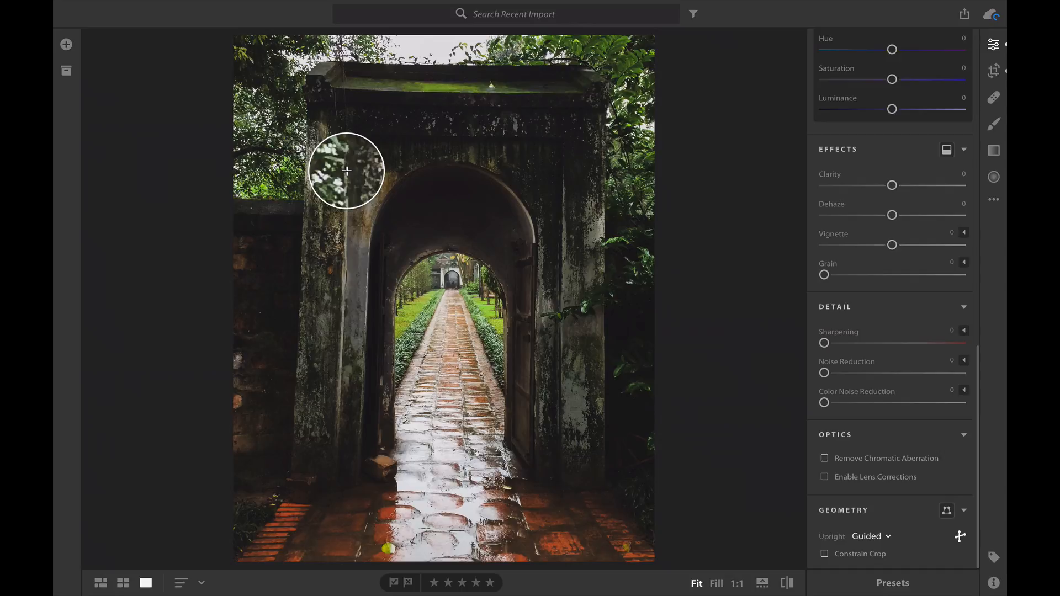
{"action": "left_click_drag", "start_coordinate": [346, 170], "coordinate": [340, 412]}
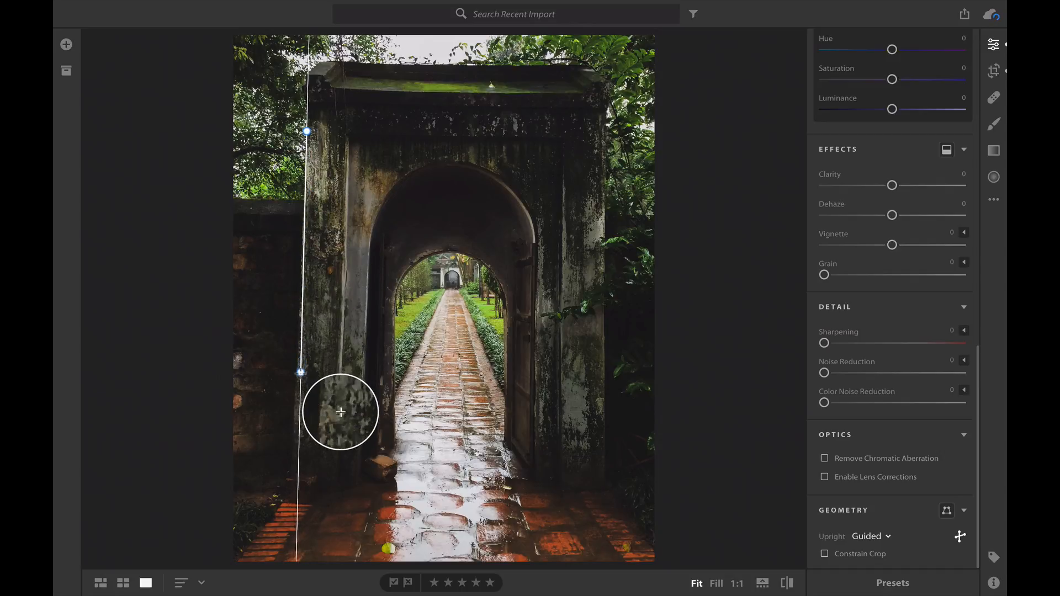
{"action": "left_click_drag", "start_coordinate": [302, 374], "coordinate": [296, 386]}
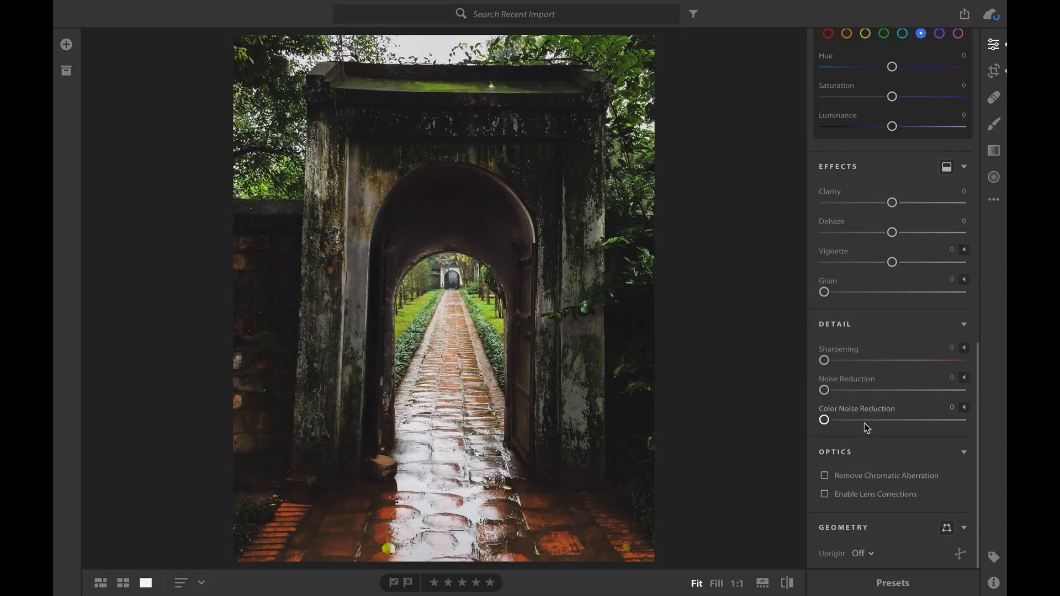
{"action": "left_click", "coordinate": [863, 554]}
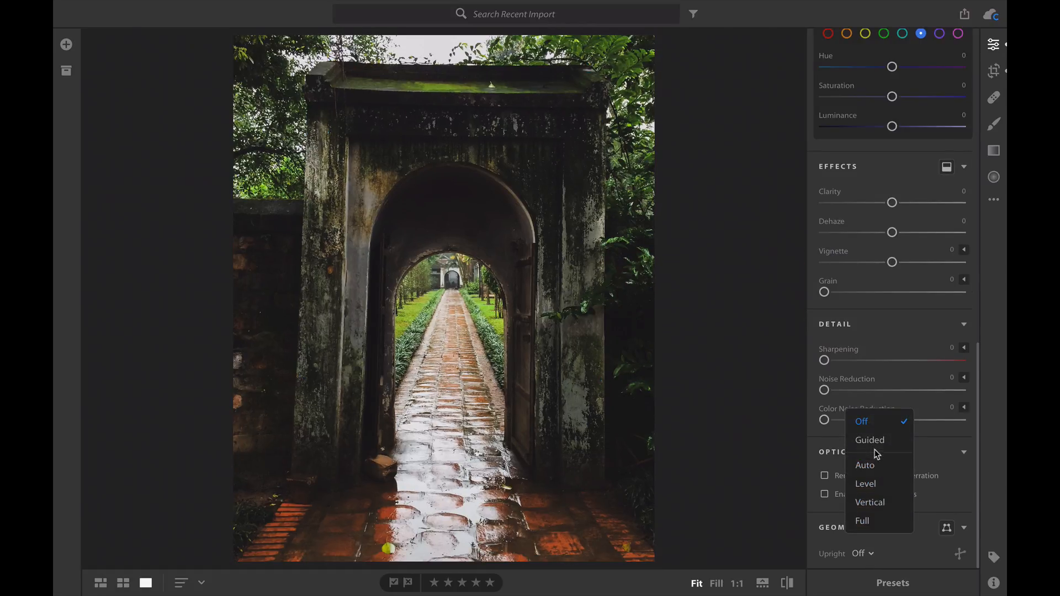